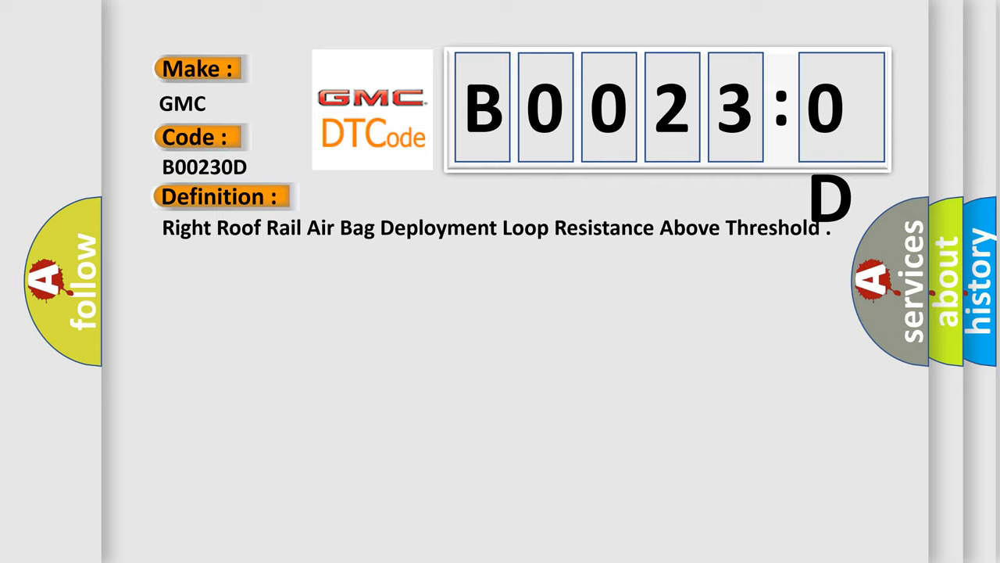
pyautogui.click(405, 197)
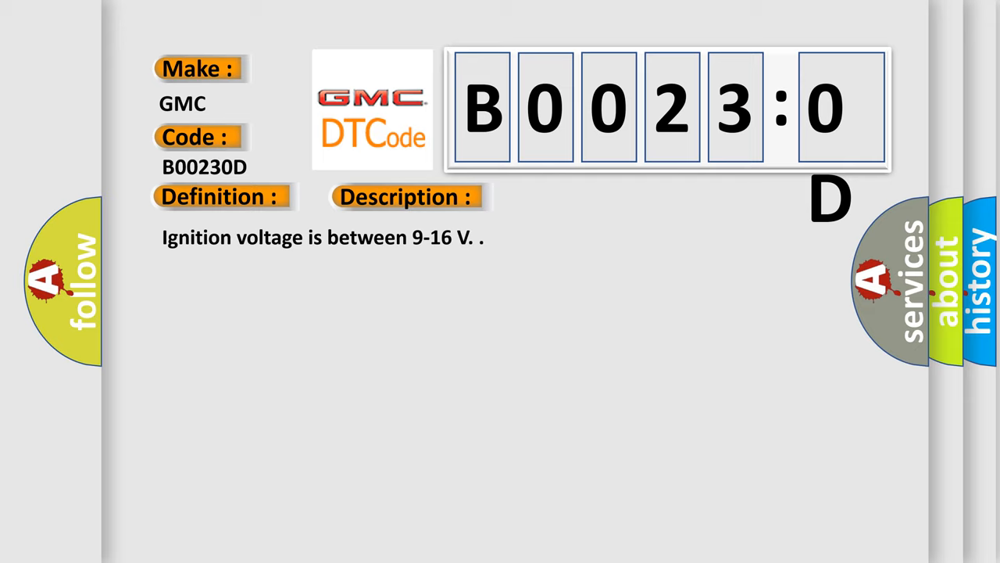